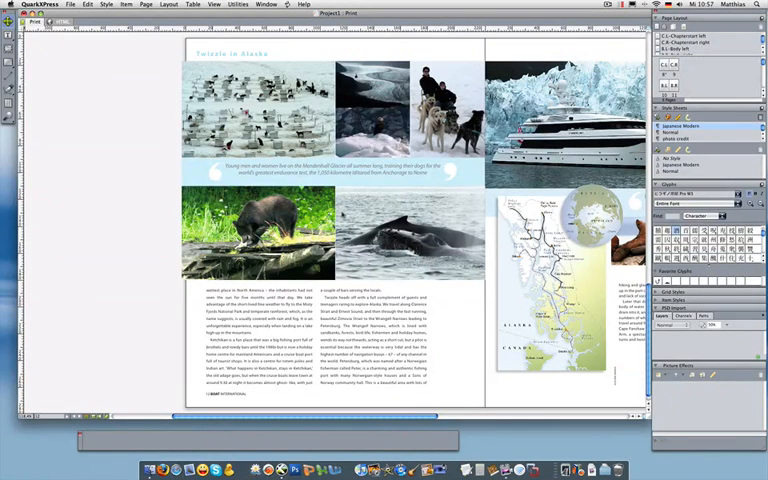
- Zoom in on the empty narrow text box beside the Alaska body text column
key("f7")
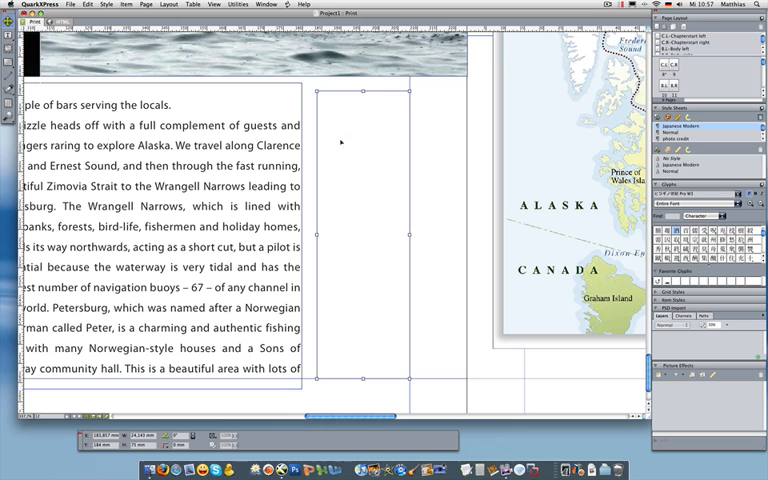
mouse_move(372, 160)
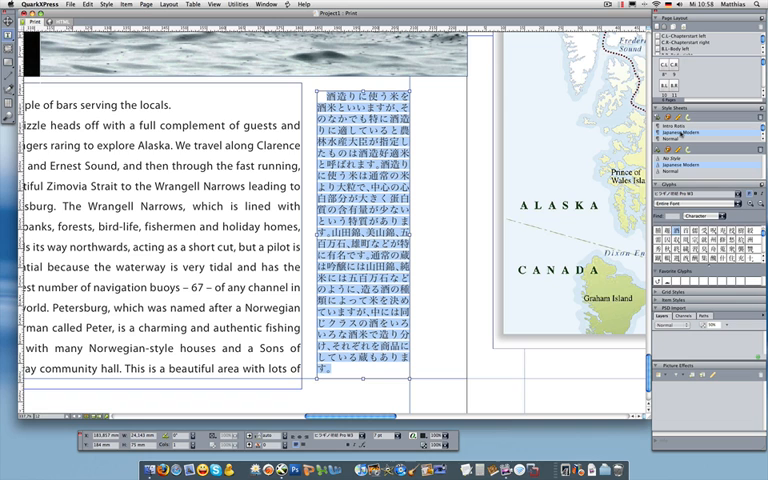
- Fit the entire Alaska spread in the window with the Japanese column visible
key("cmd+0")
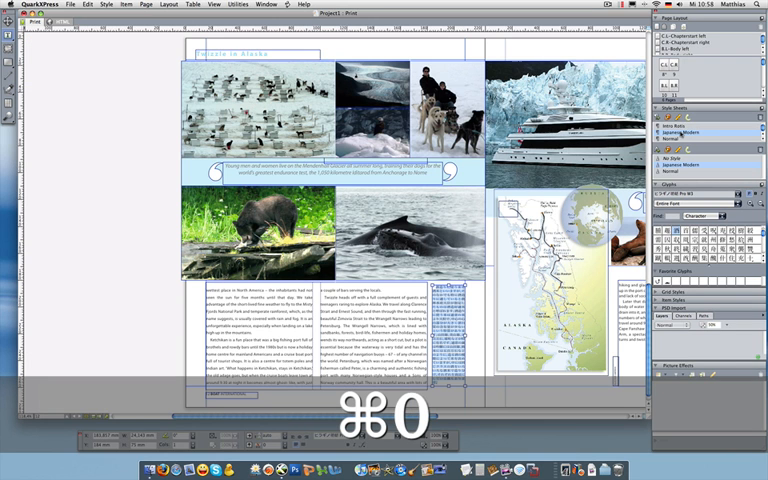